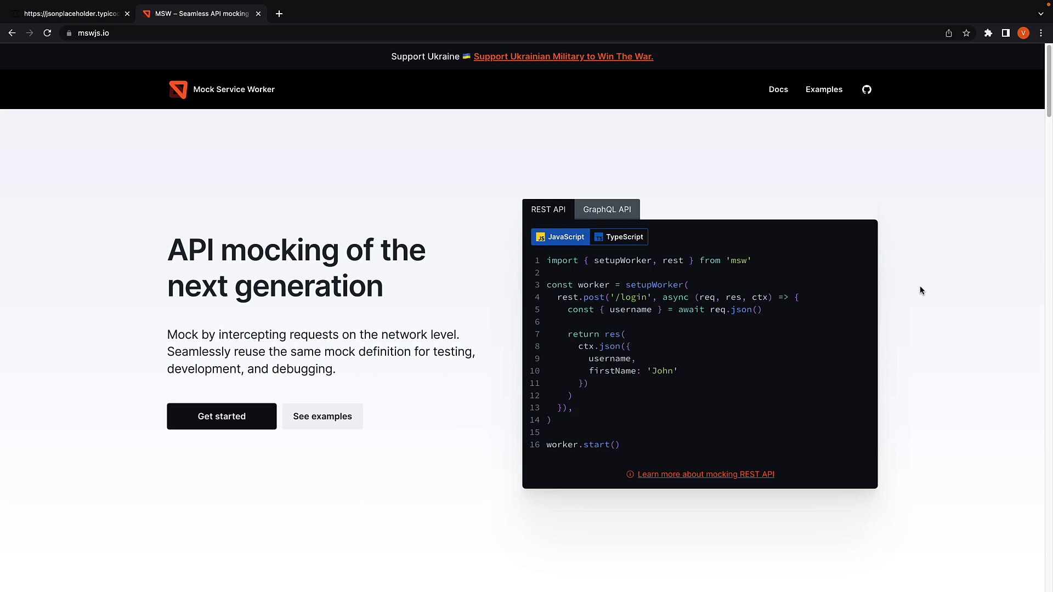
mouse_move(380, 453)
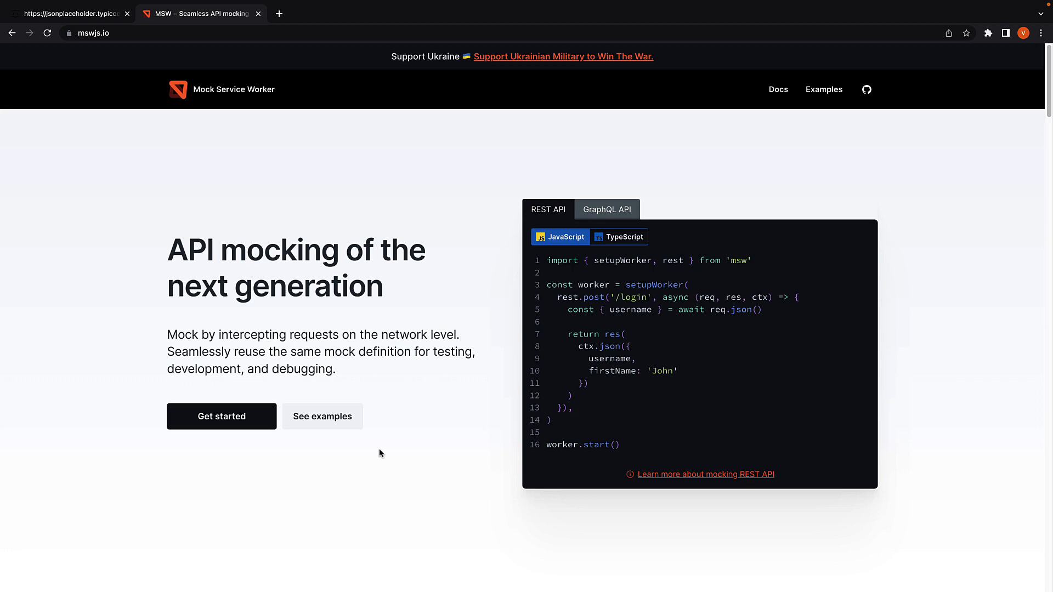
mouse_move(246, 425)
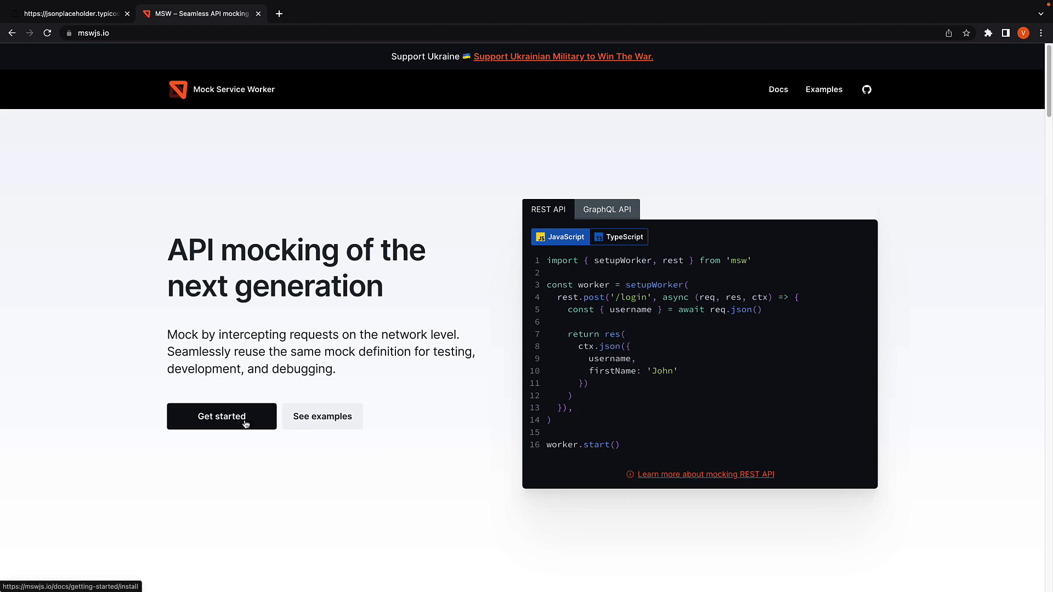
Open the msw Getting Started guide and scroll to the npm/yarn install command
click(222, 416)
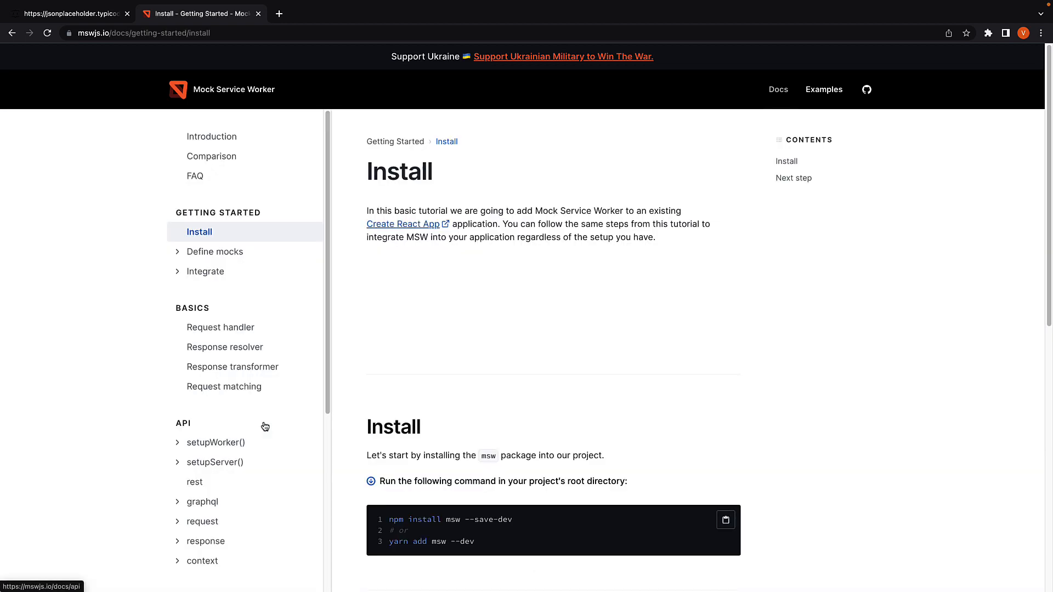
scroll(down, 3)
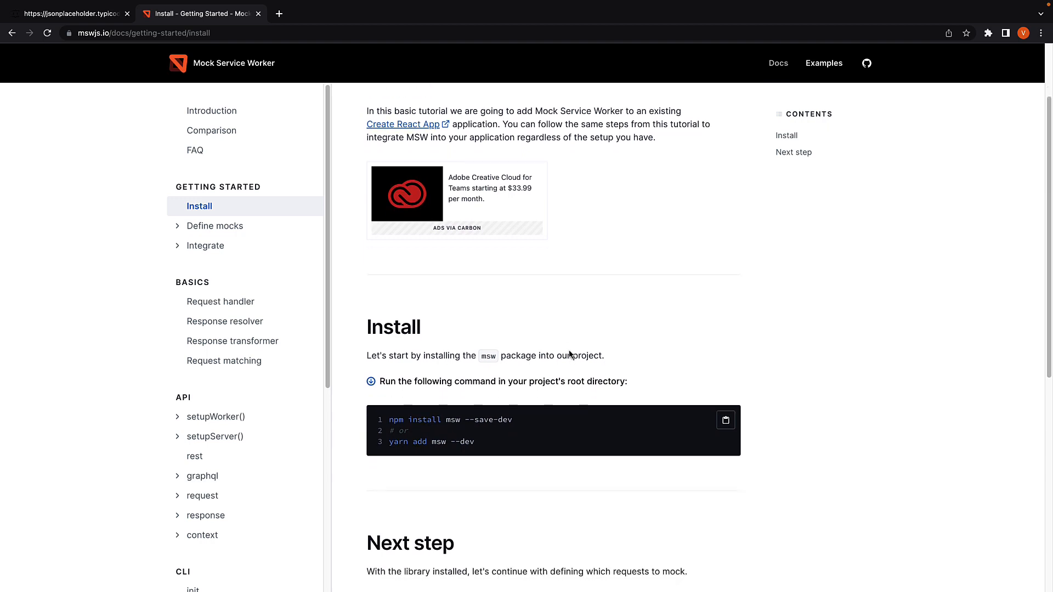
mouse_move(700, 424)
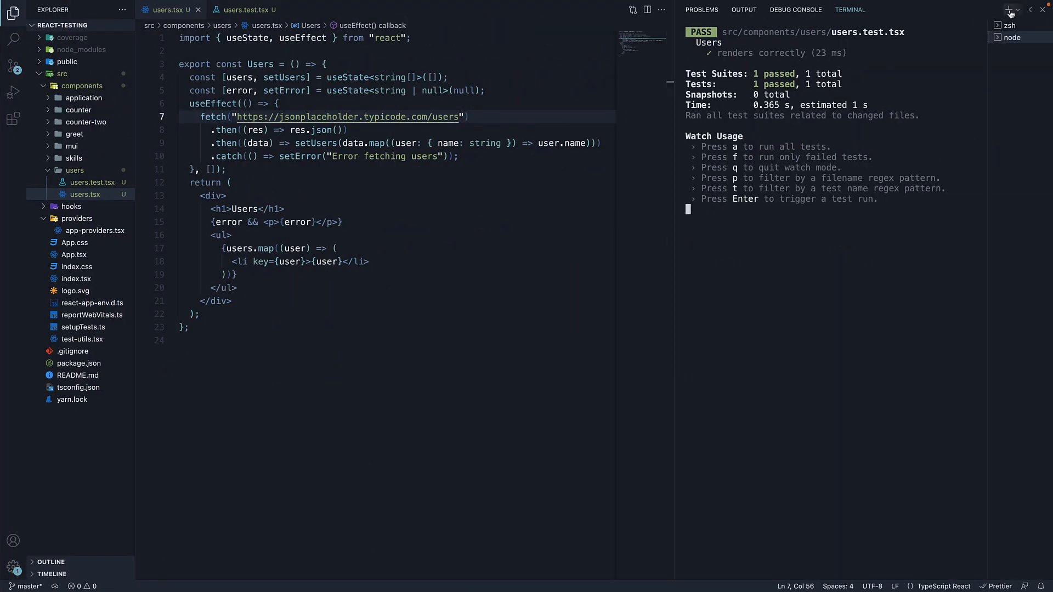
Add msw as a dev dependency in a new terminal and view package.json
click(1010, 10)
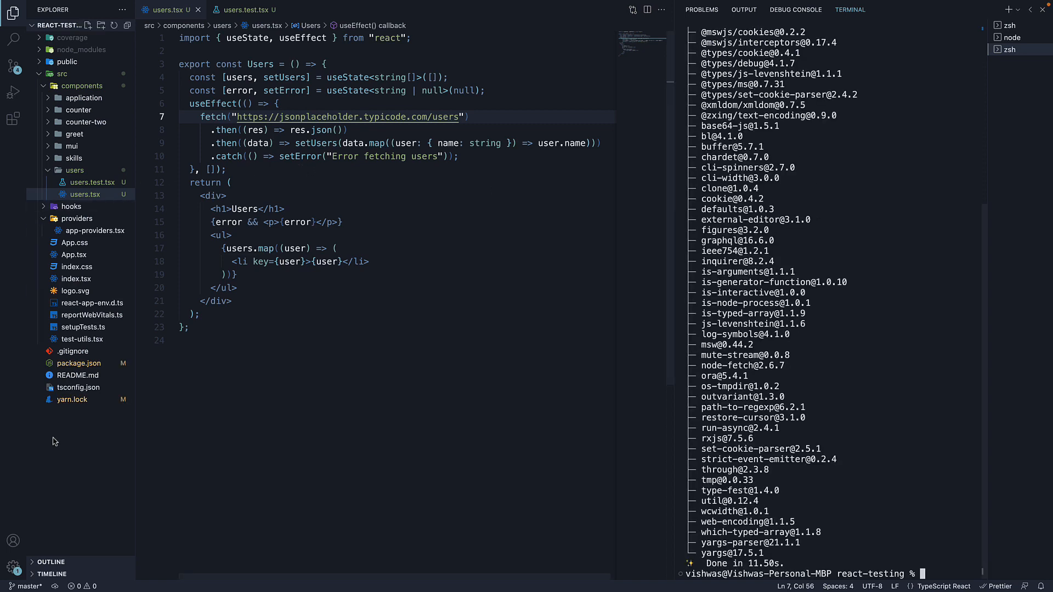
click(79, 363)
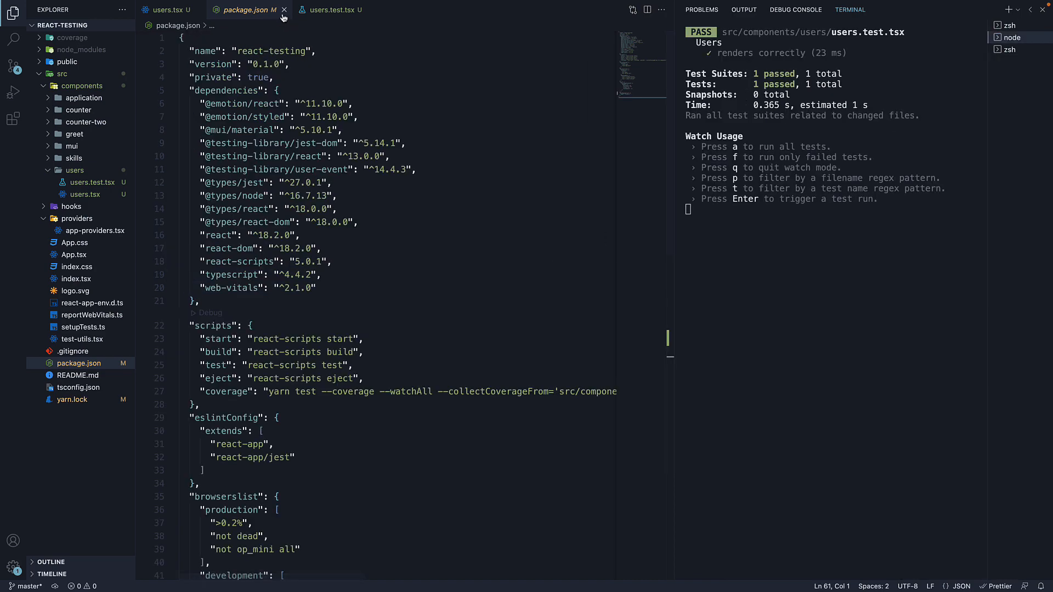
Close package.json and create src/mocks/server.ts as an empty file
click(284, 10)
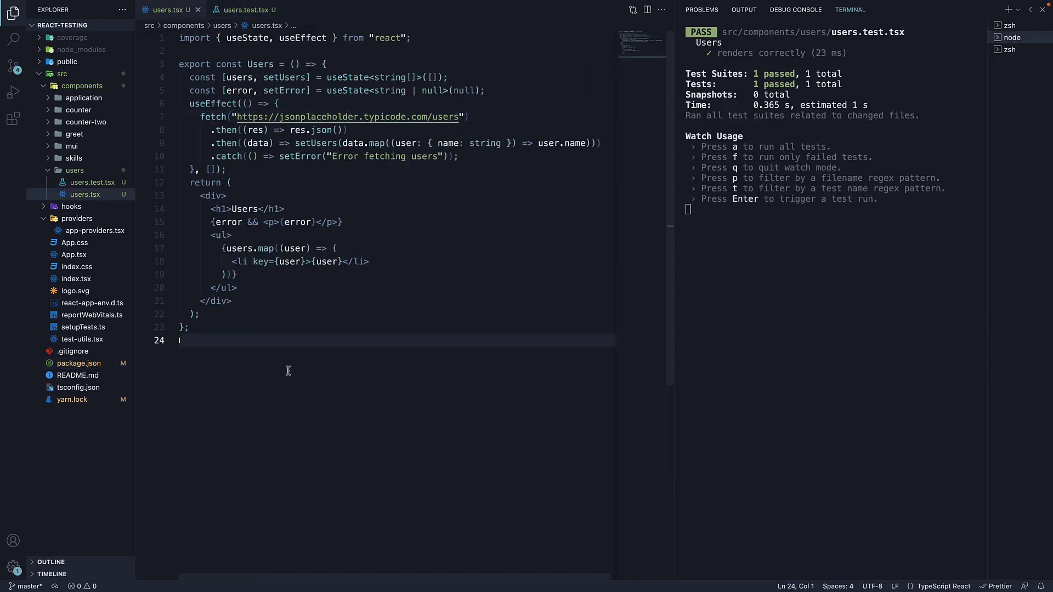
click(62, 74)
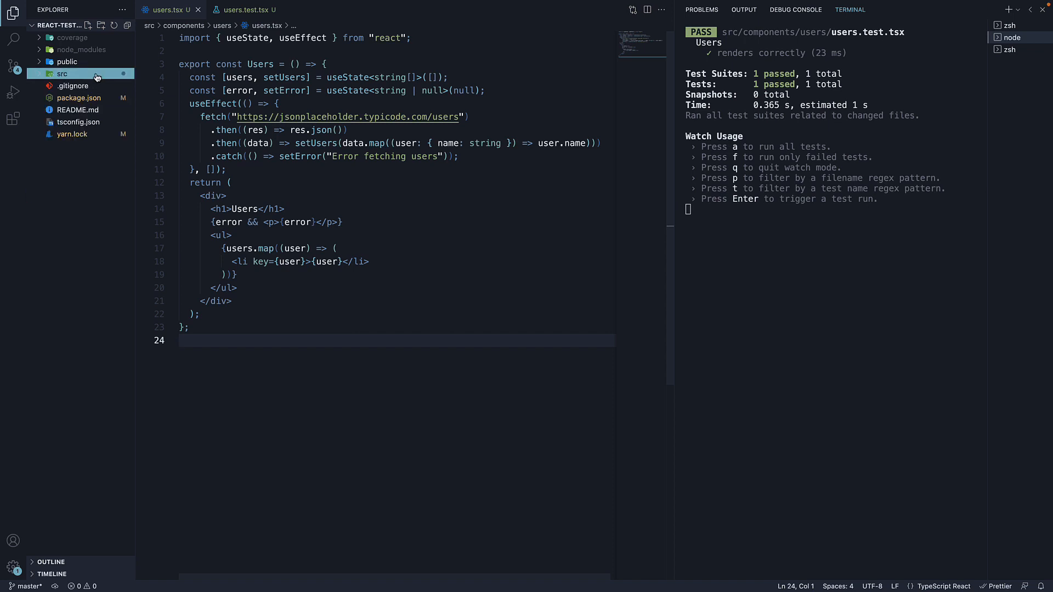
click(62, 73)
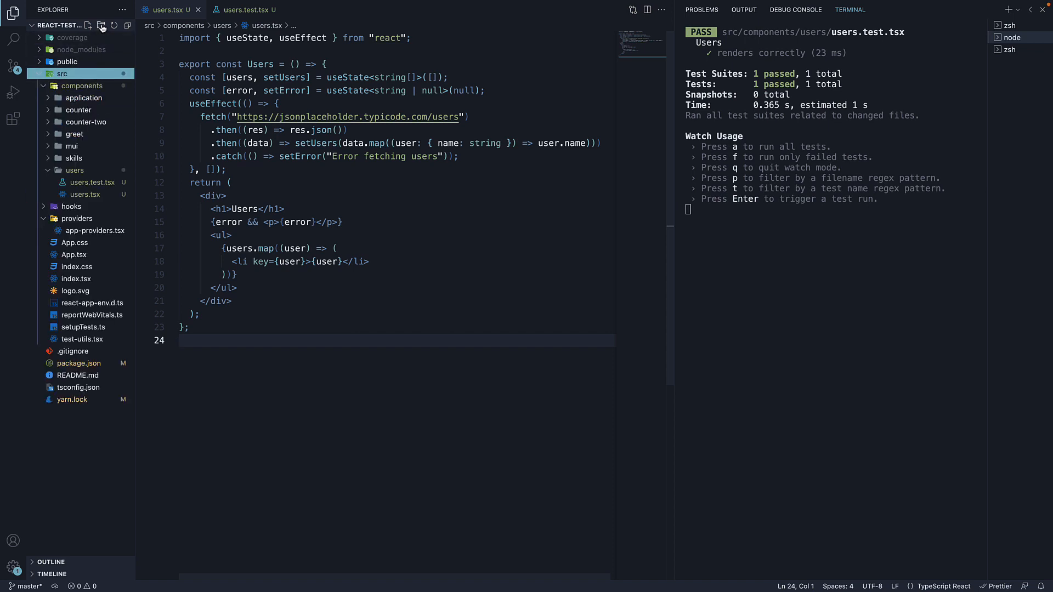
click(114, 25)
text(mock)
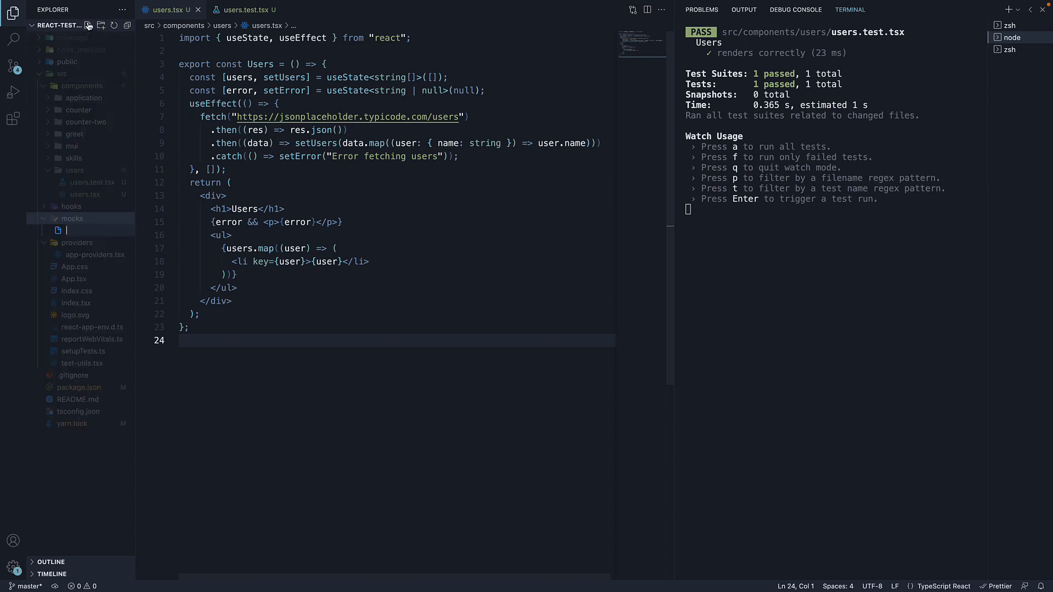
text(server.ts)
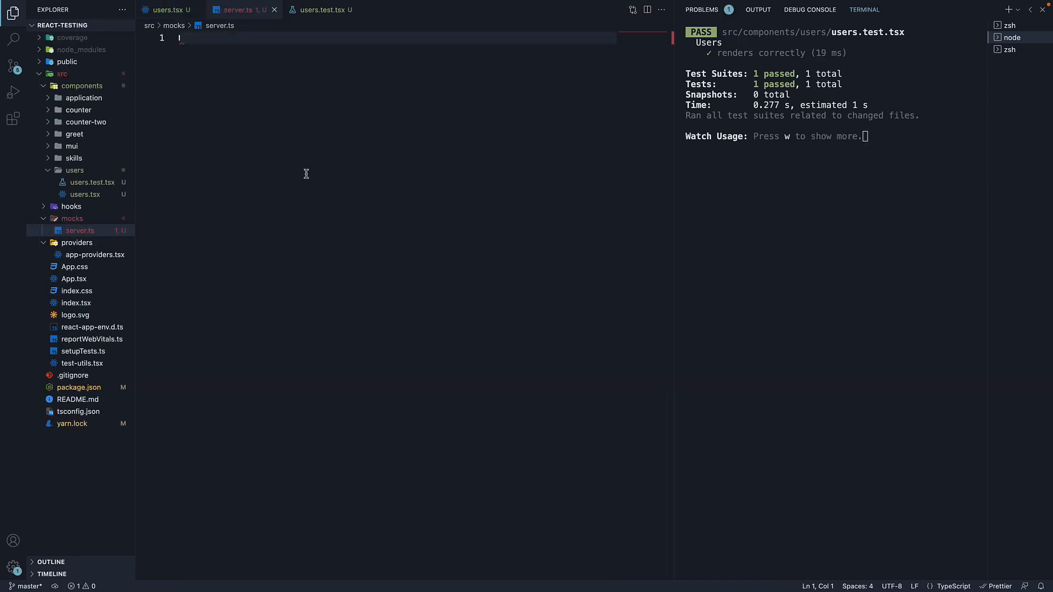
mouse_move(400, 220)
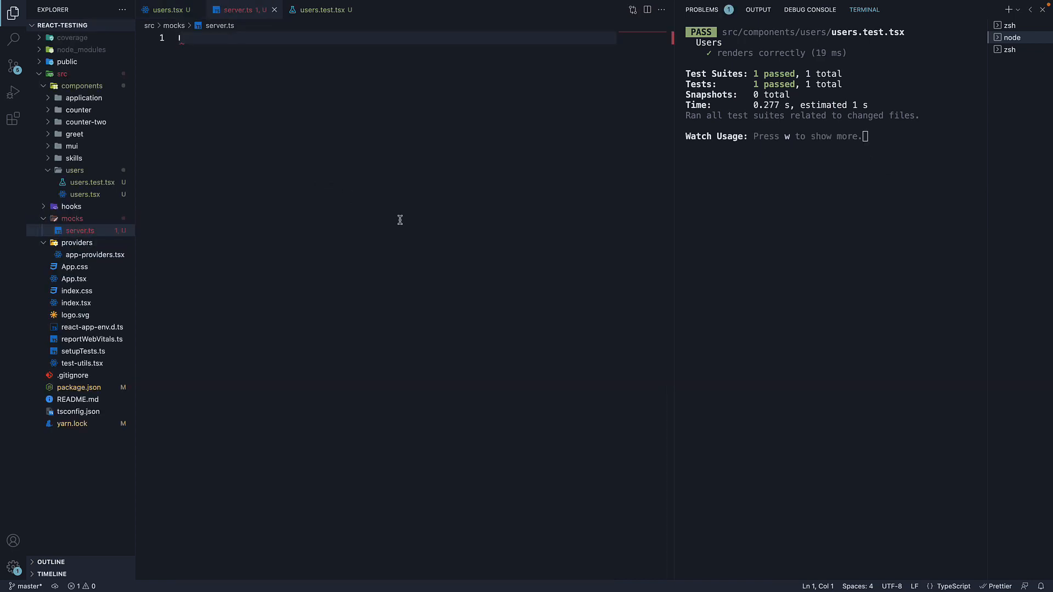
mouse_move(415, 224)
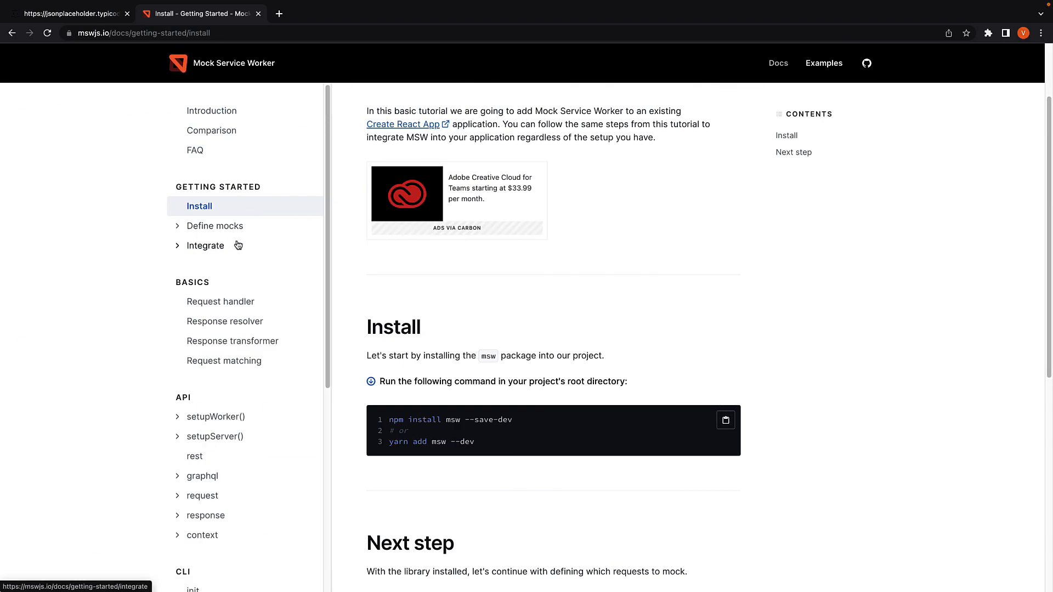
Navigate to Integrate > Node in the msw docs and scroll to 'Configure server'
click(205, 246)
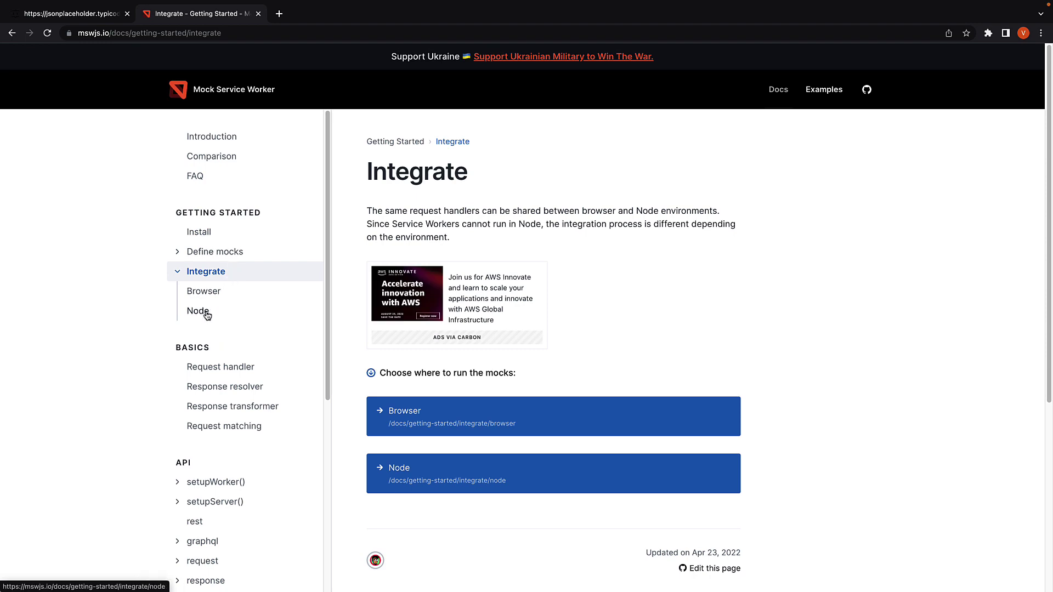
click(198, 311)
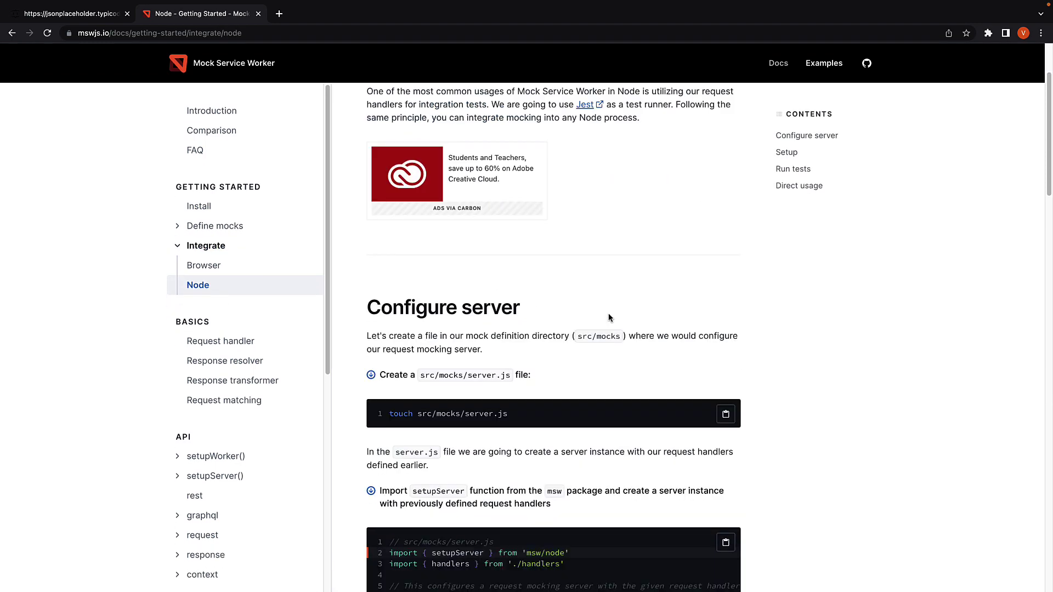
scroll(down, 3)
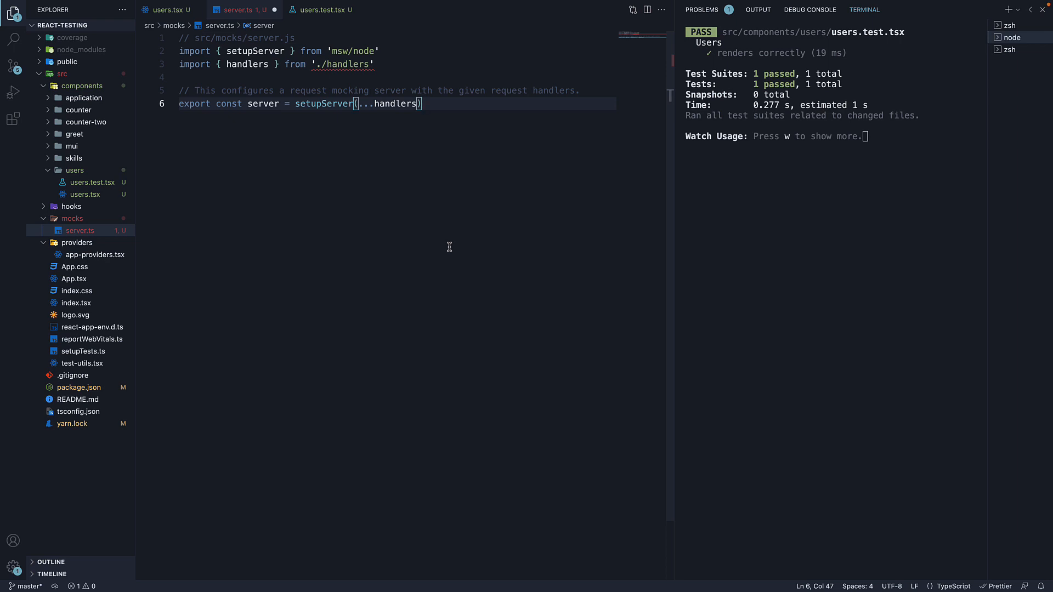
mouse_move(405, 68)
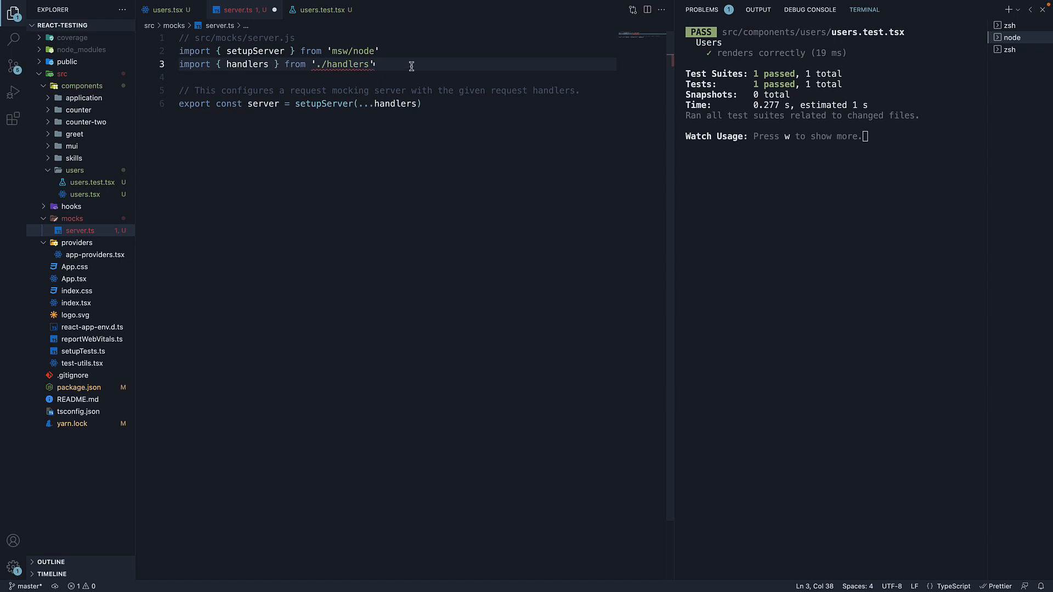
mouse_move(360, 66)
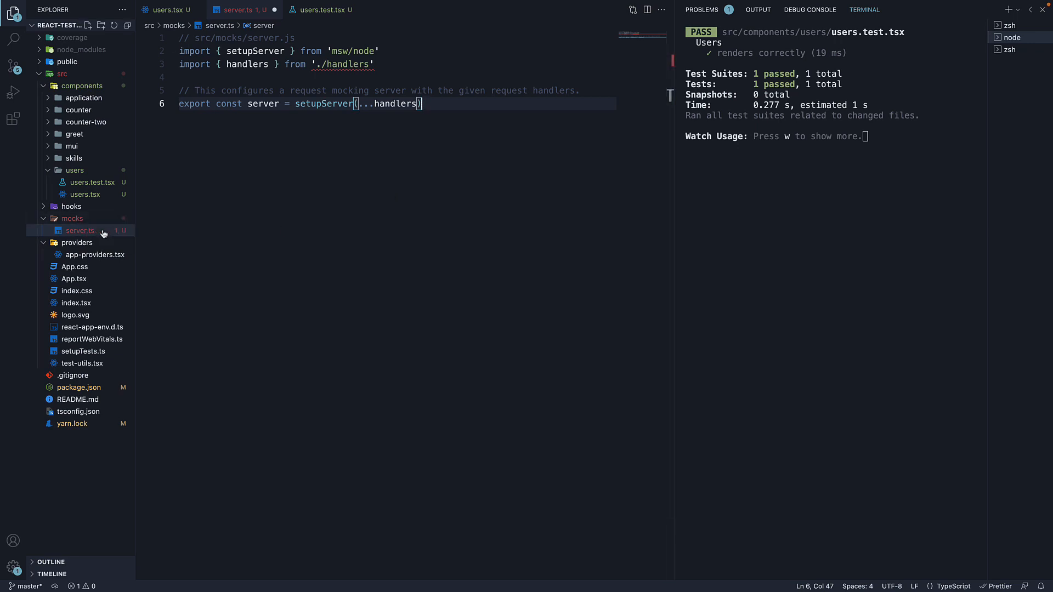
mouse_move(103, 232)
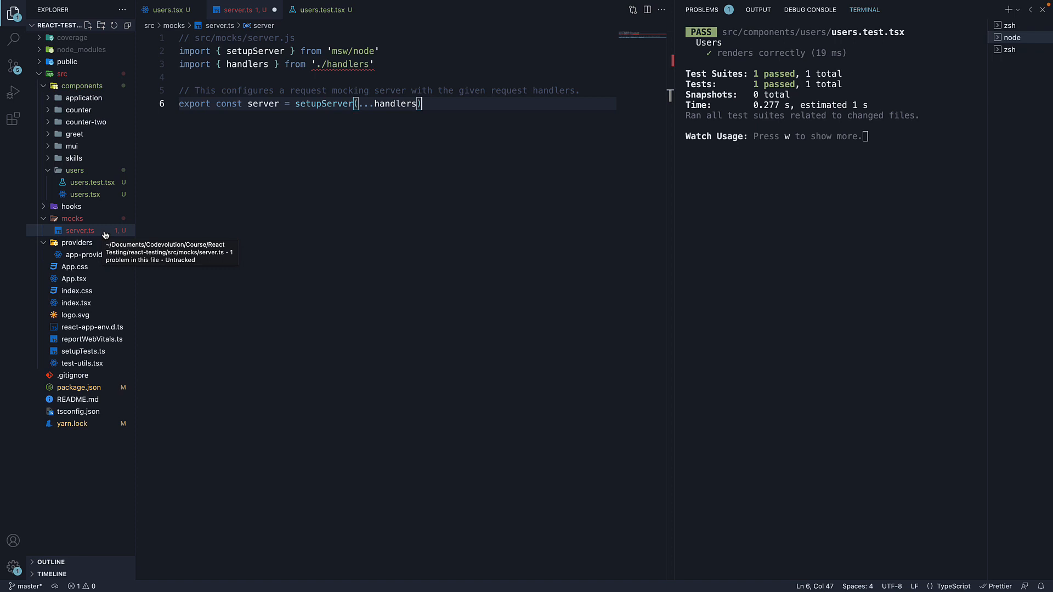
mouse_move(338, 157)
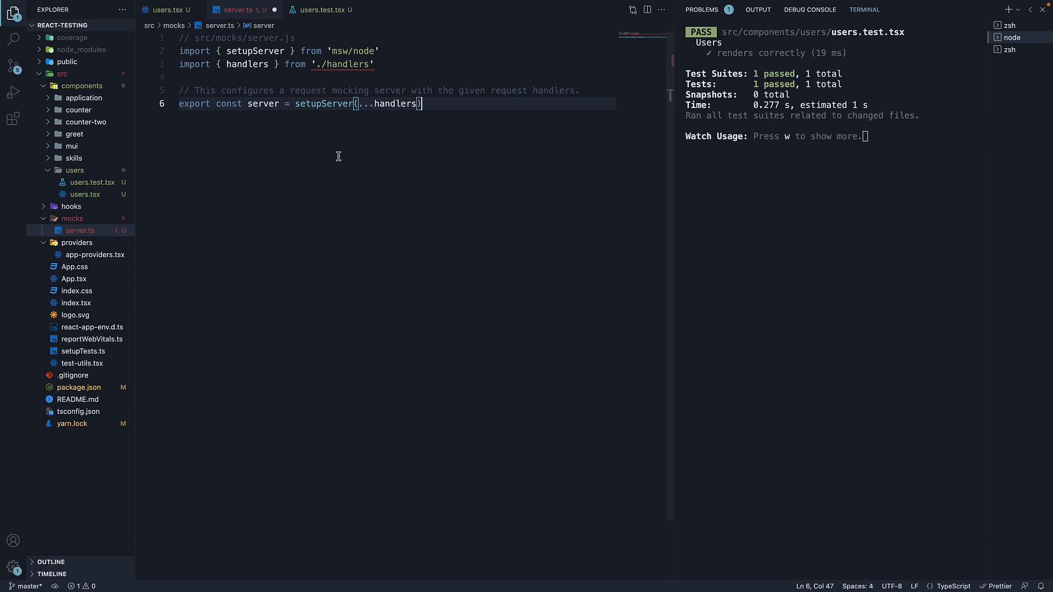
Select the imported setupServer name in server.ts
double_click(255, 51)
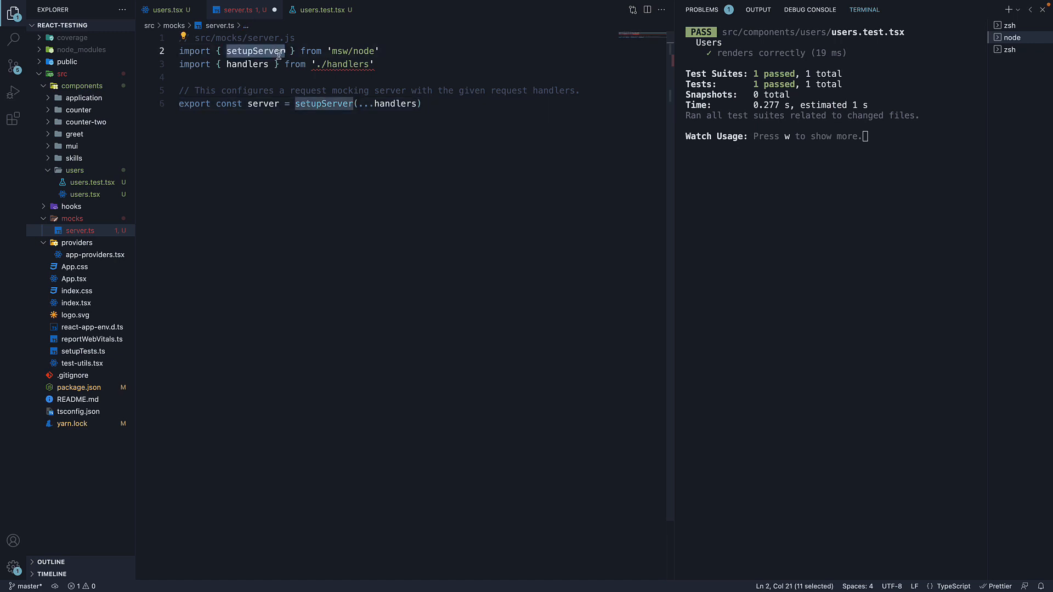